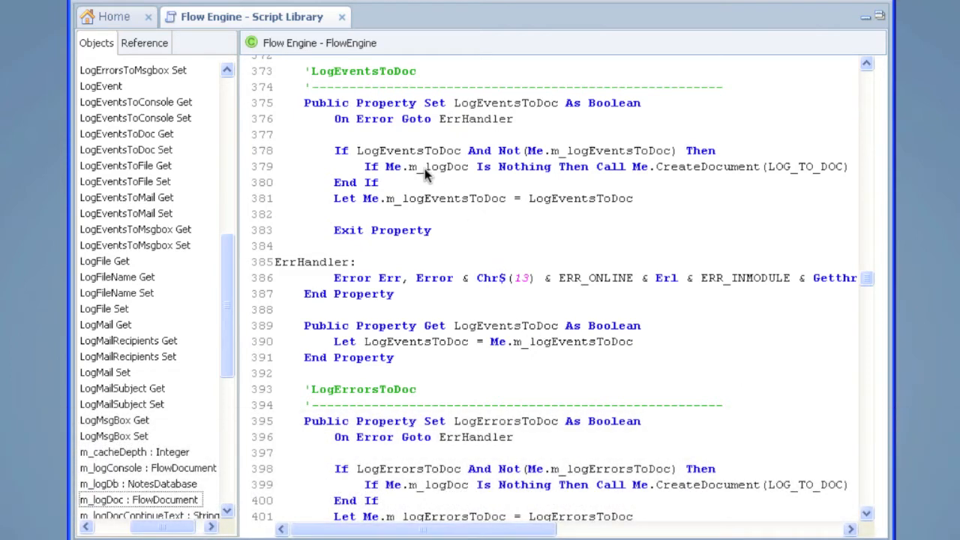
{"action": "mouse_move", "coordinate": [438, 171]}
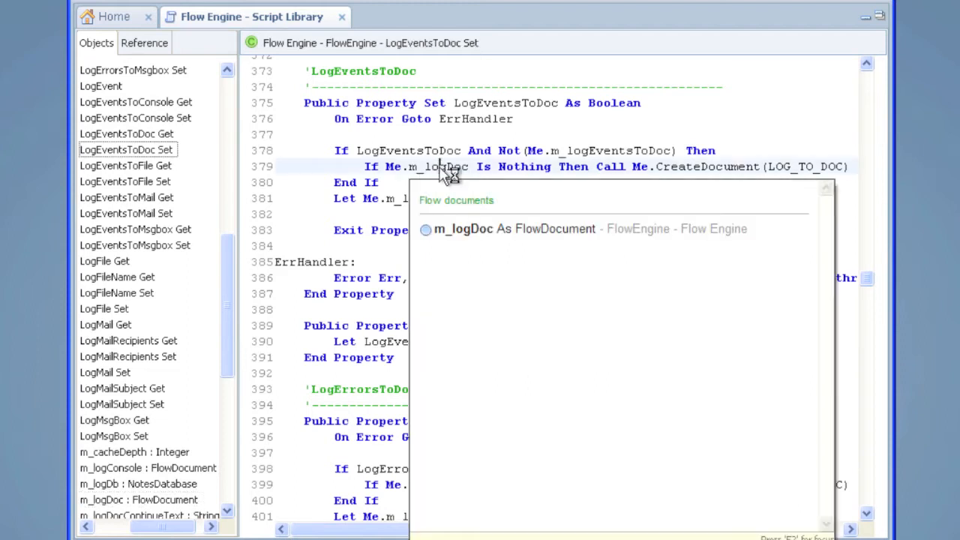
{"action": "mouse_move", "coordinate": [443, 168]}
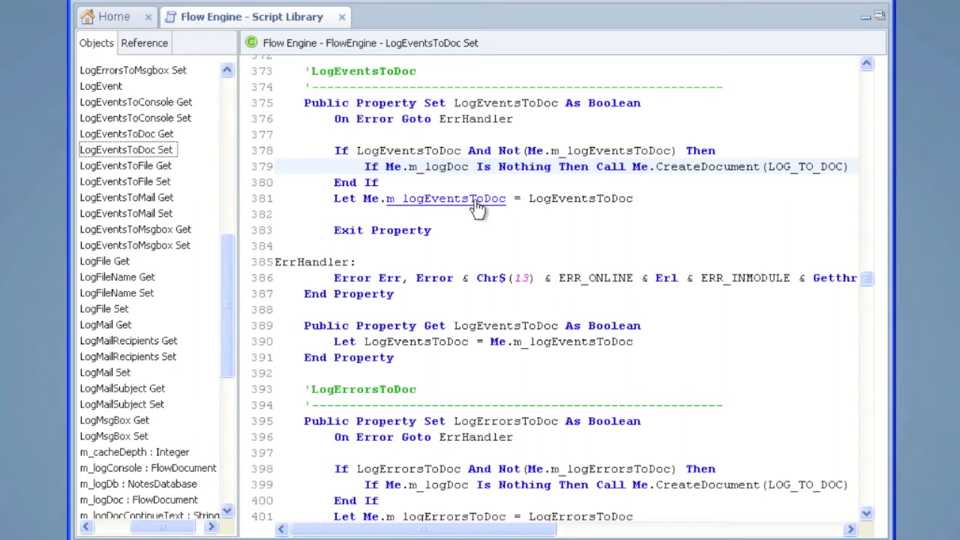
{"action": "mouse_move", "coordinate": [438, 167]}
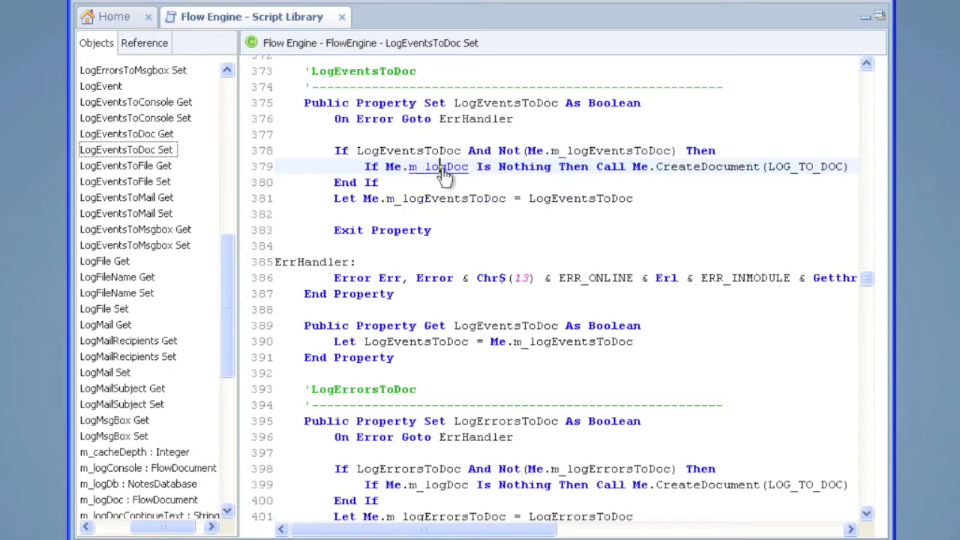
- Ctrl+Click m_logDoc in the If Me.m_logDoc Is Nothing line to reach its FlowEngine declaration
{"action": "left_click", "coordinate": [437, 166]}
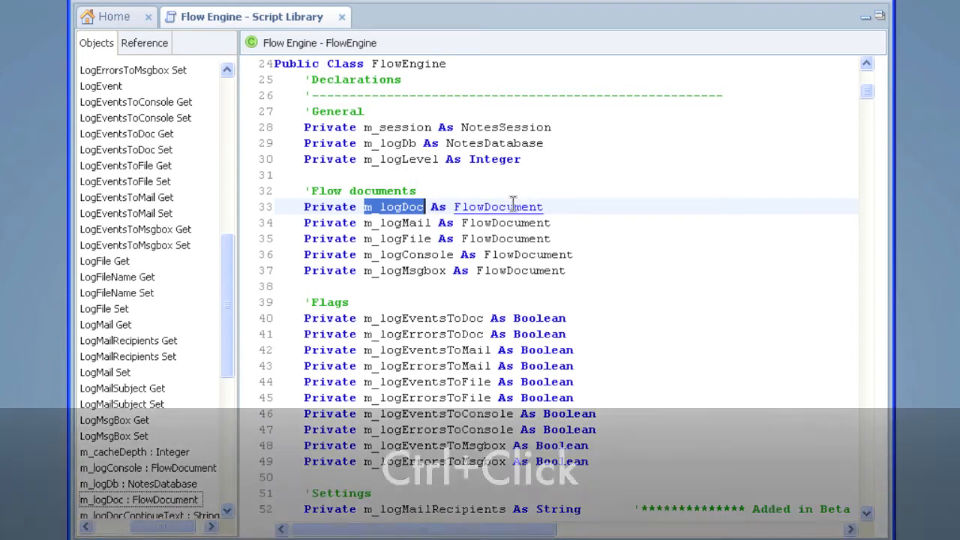
- Ctrl+Click FlowDocument in the m_logDoc declaration to reach the Flow Documents library's WriteToDoc code
{"action": "left_click", "coordinate": [499, 207]}
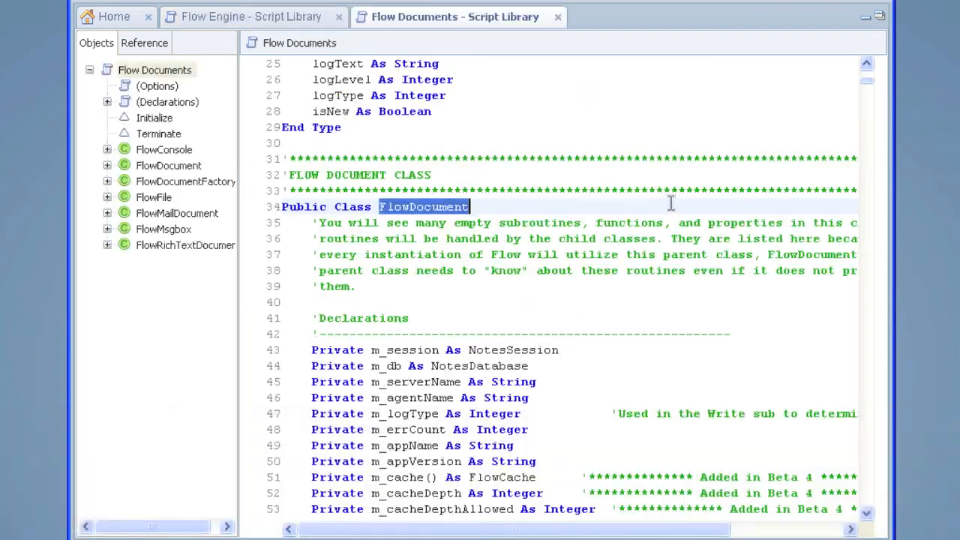
{"action": "left_click", "coordinate": [168, 165]}
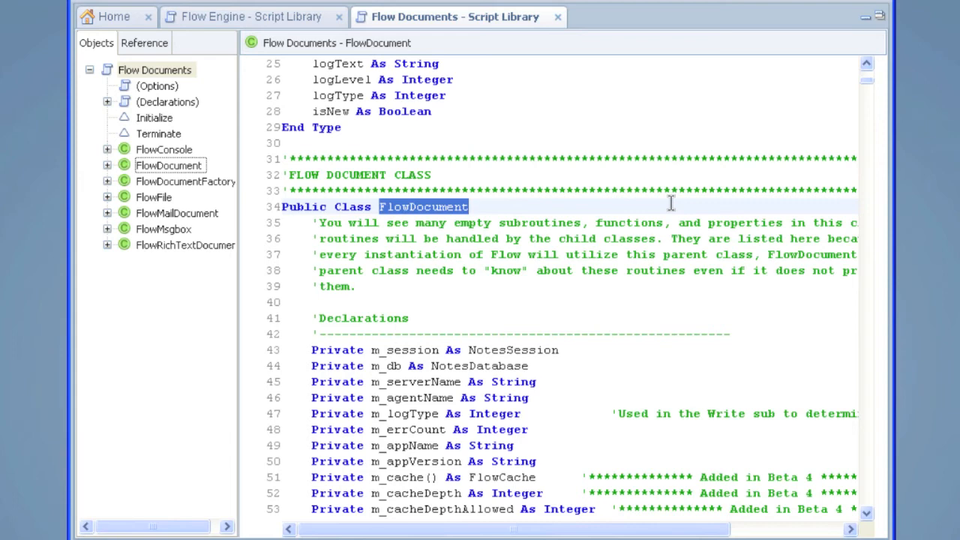
{"action": "left_click", "coordinate": [165, 495]}
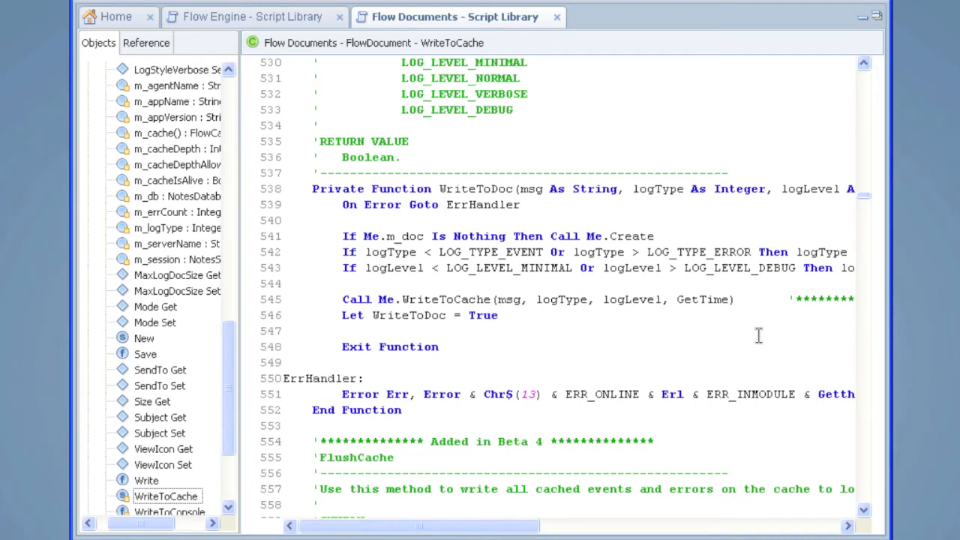
{"action": "mouse_move", "coordinate": [447, 300]}
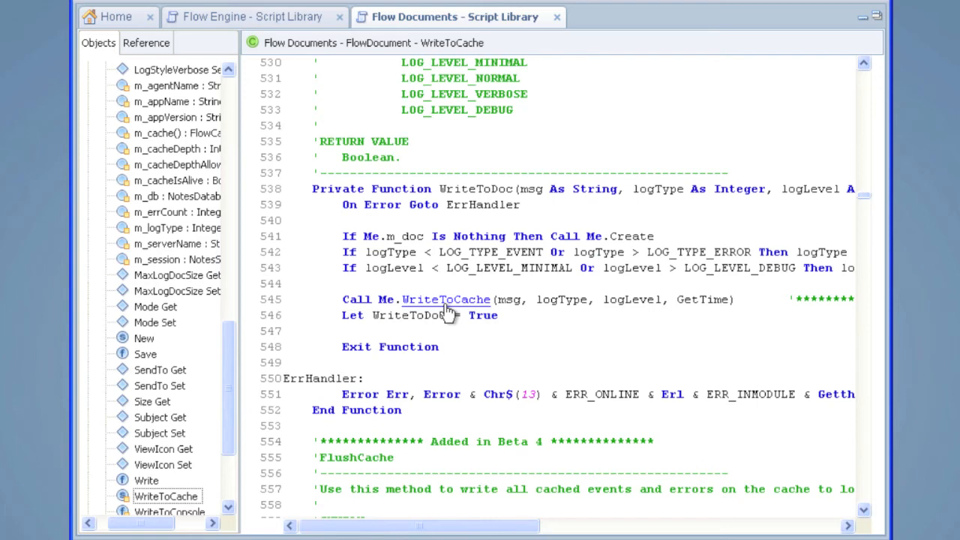
- Ctrl+Click WriteToCache on the Call Me.WriteToCache line to reach Private Sub WriteToCache
{"action": "left_click", "coordinate": [447, 300]}
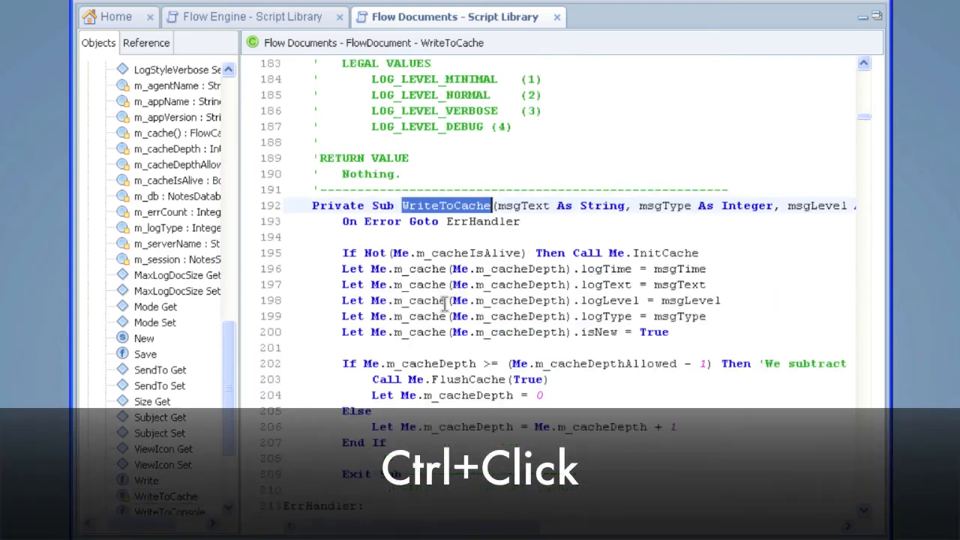